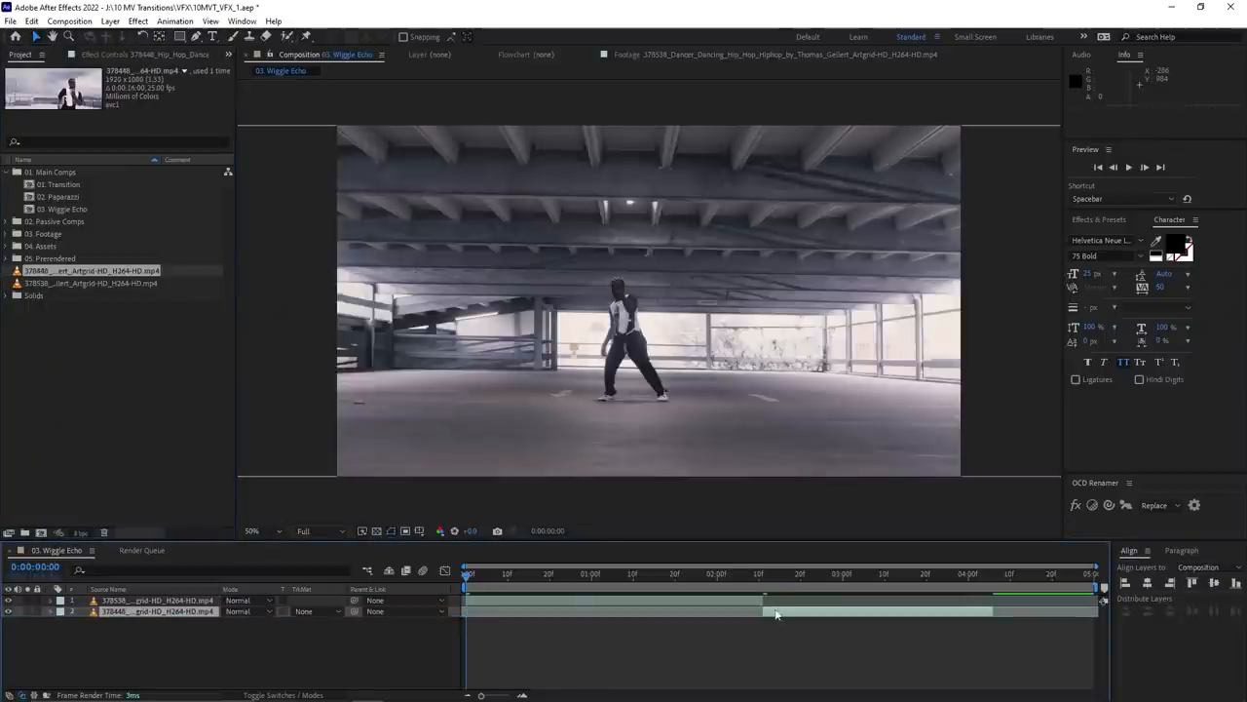
- Preview the transition, then enable Mirror Edges on the Transition layer's Motion Tile effect
key(space)
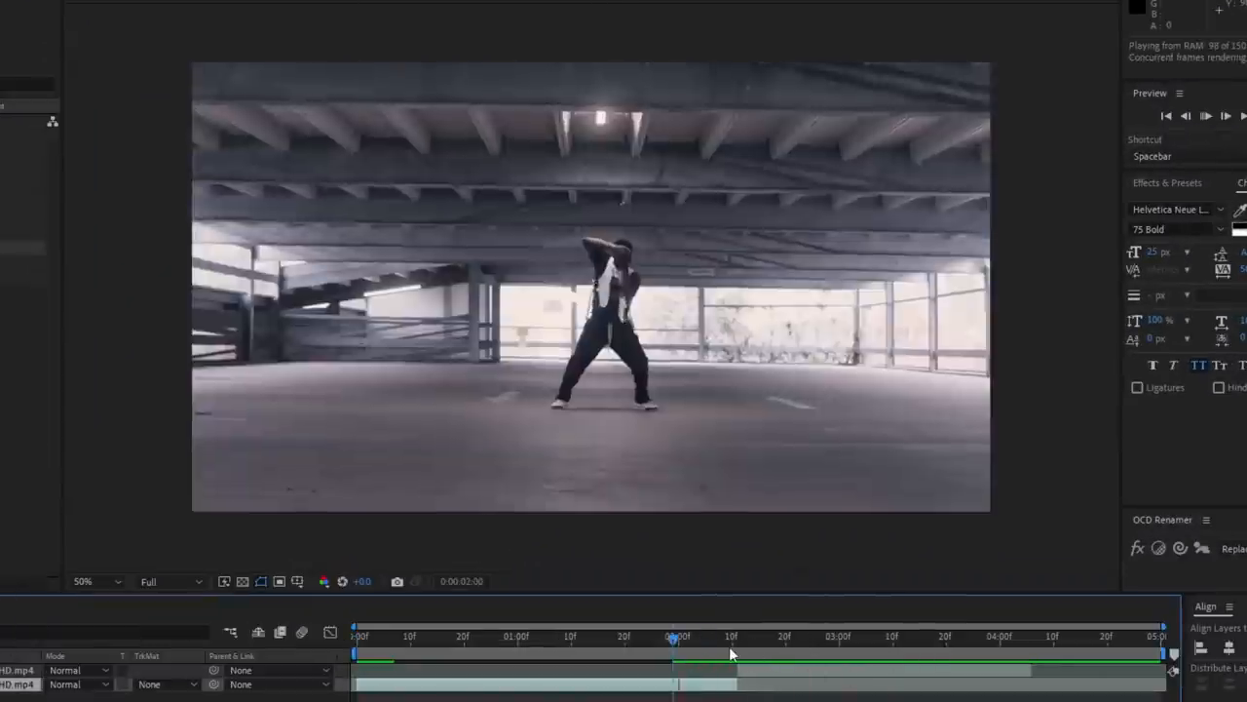
key(ctrl+shift+c)
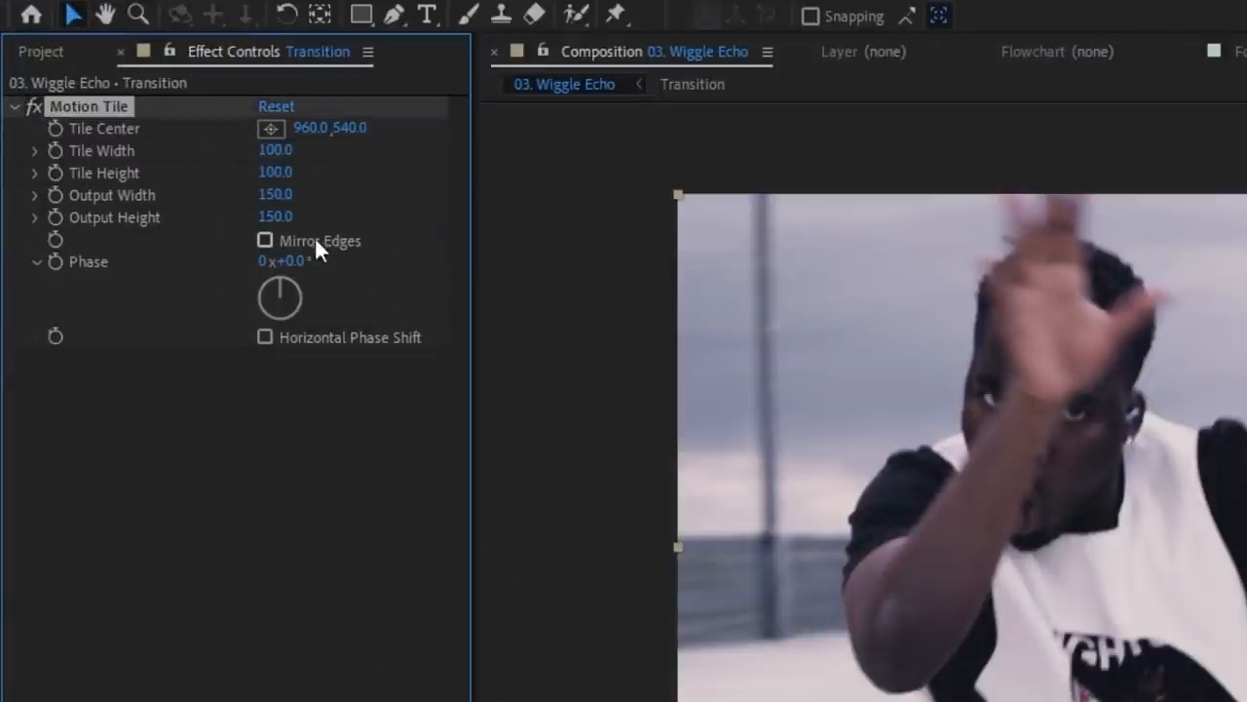
click(265, 239)
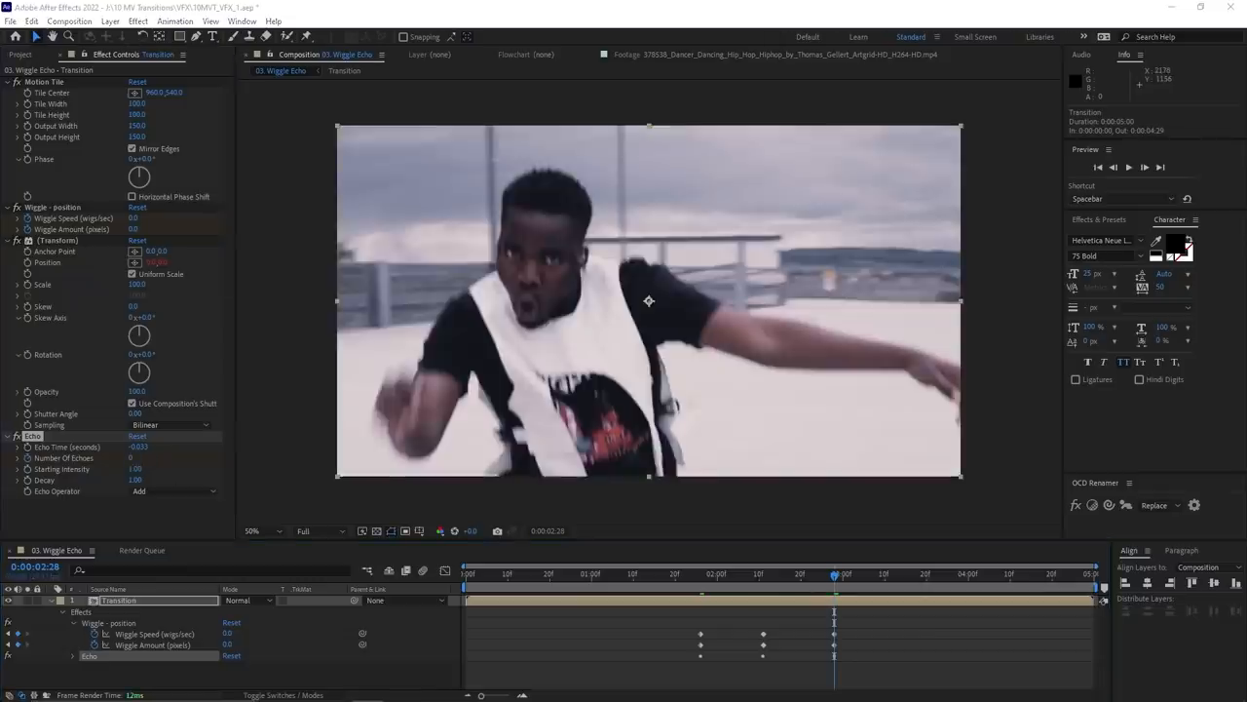
- Change the Echo Operator from Add to Maximum for the five-echo trail
click(175, 491)
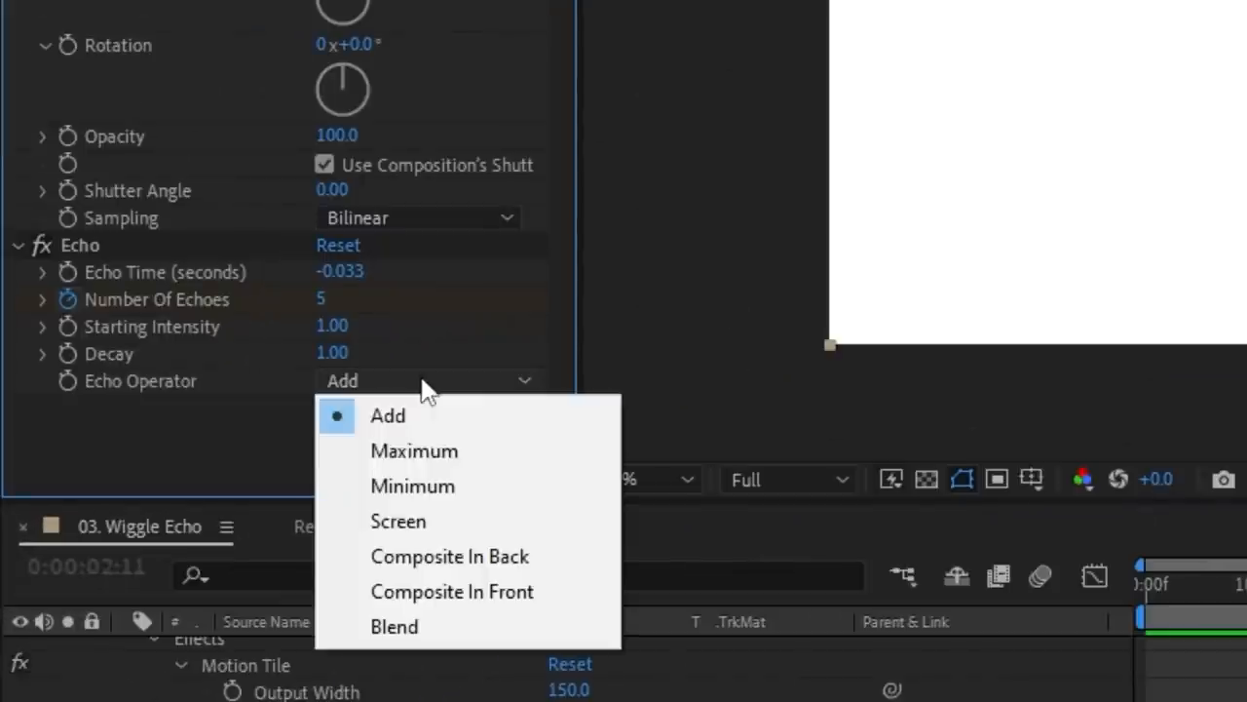
click(413, 451)
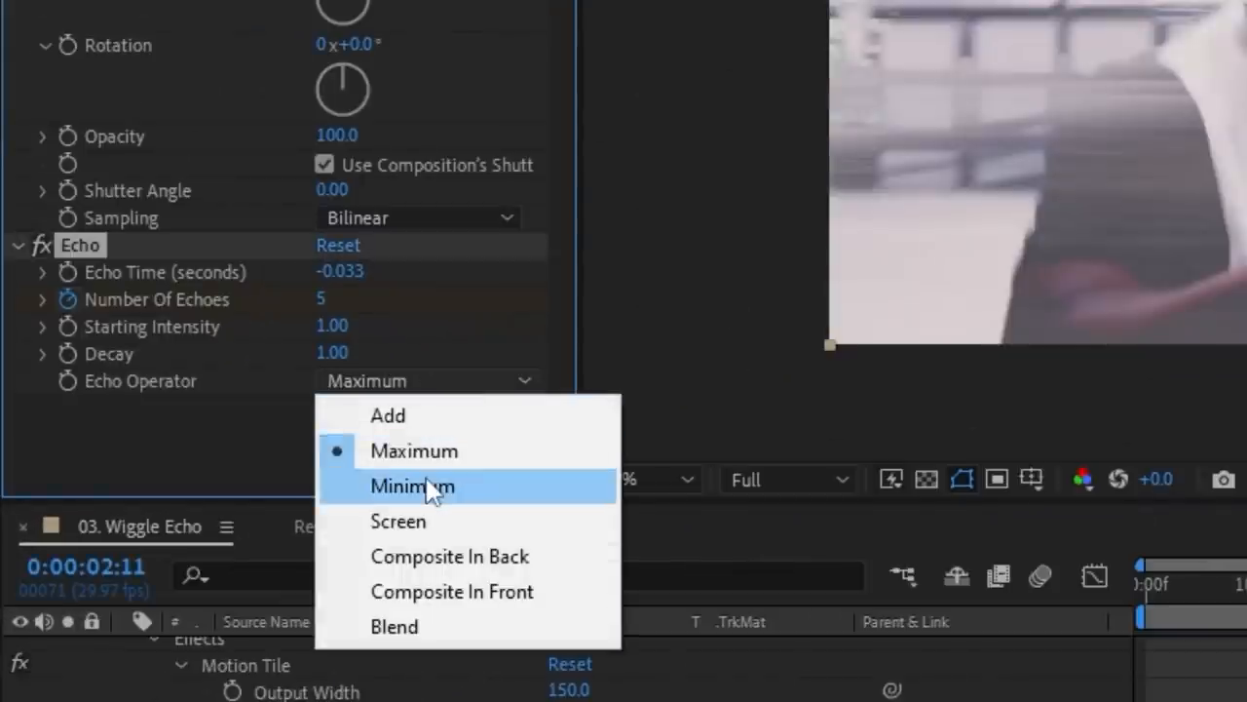